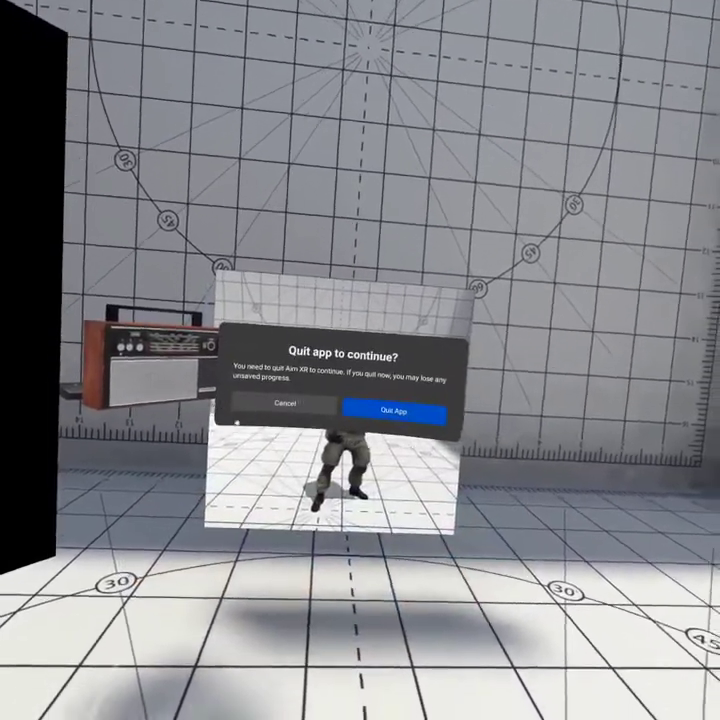
Confirm 'Quit App' in the Aim XR quit prompt to close the app.
left_click(383, 410)
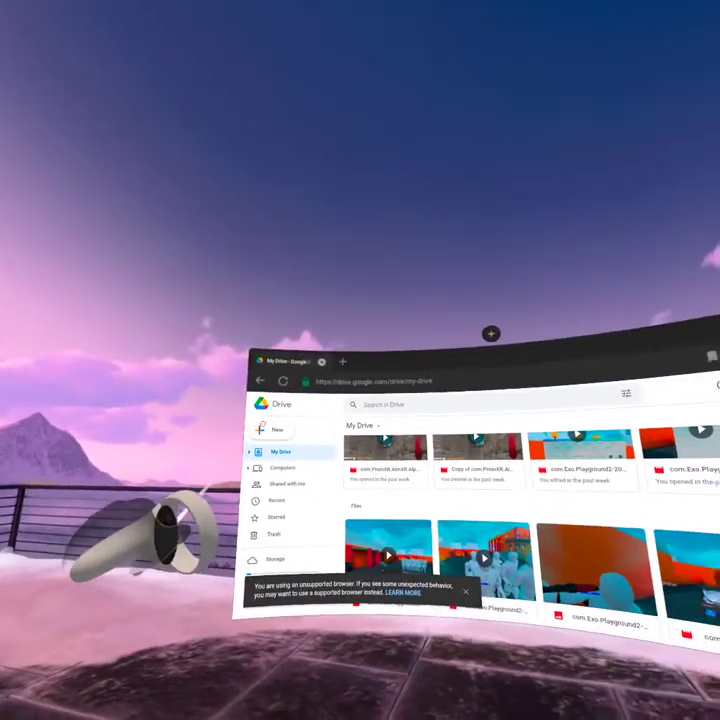
Open Google Drive's New menu from My Drive in the Quest browser.
left_click(278, 429)
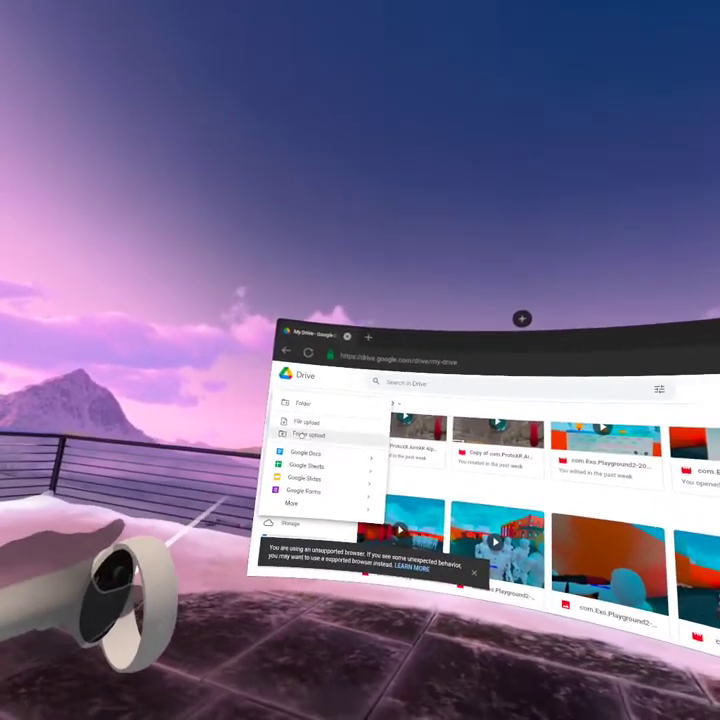
Choose File upload from the New menu to open the headset's file picker.
left_click(309, 420)
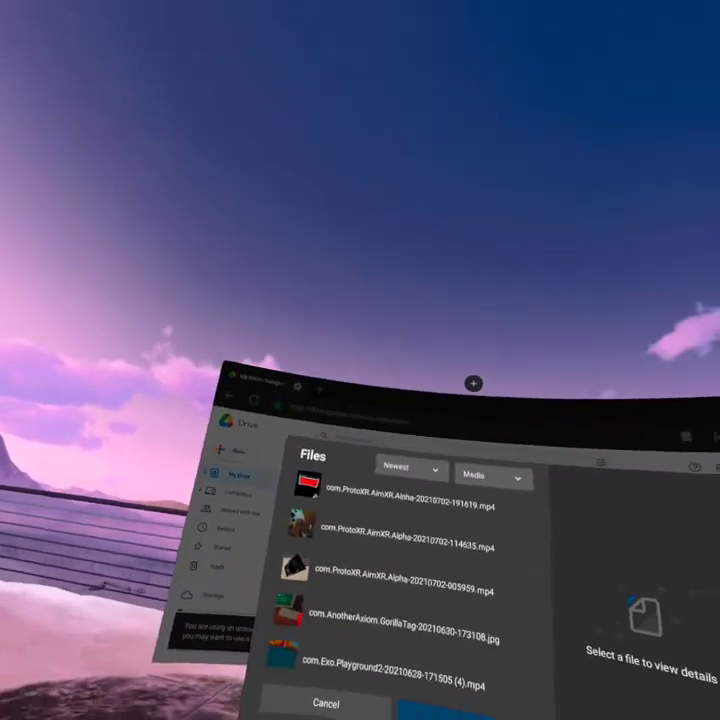